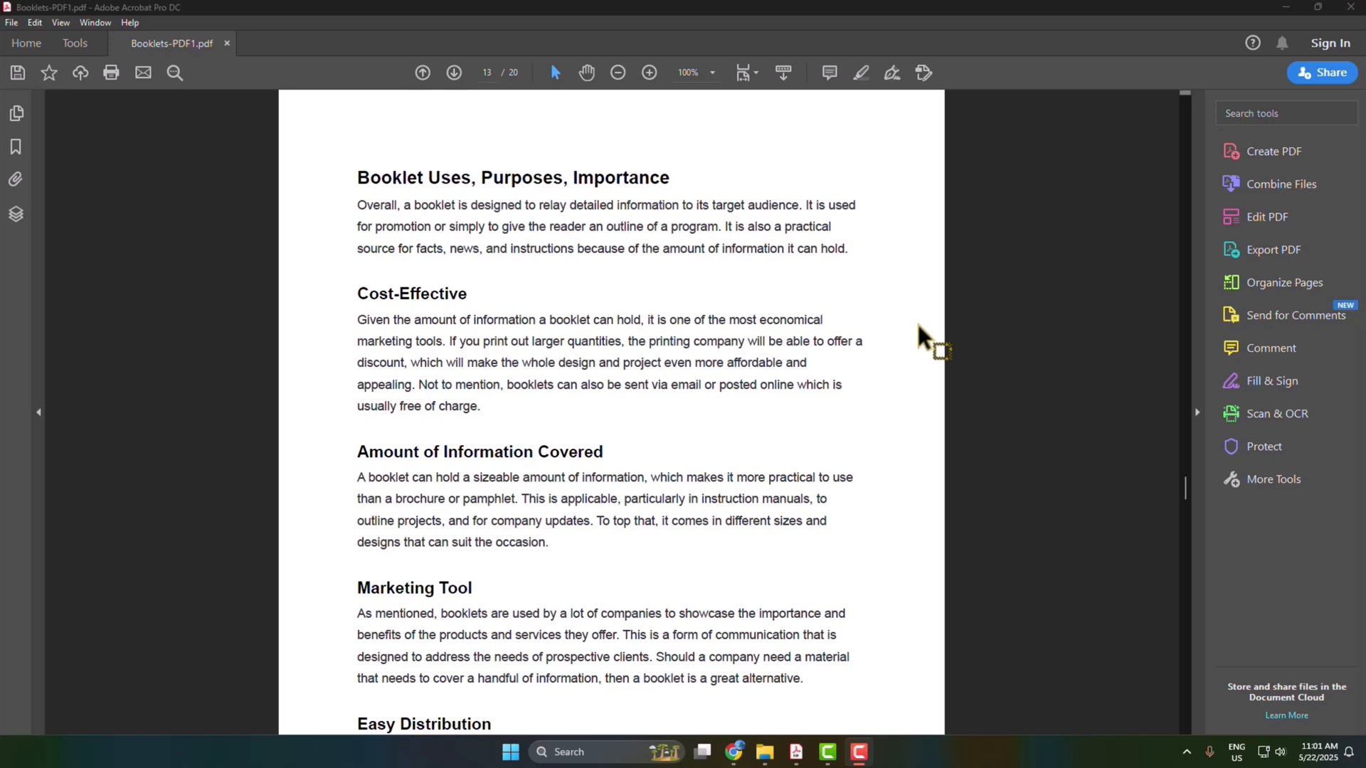
mouse_move(487, 9)
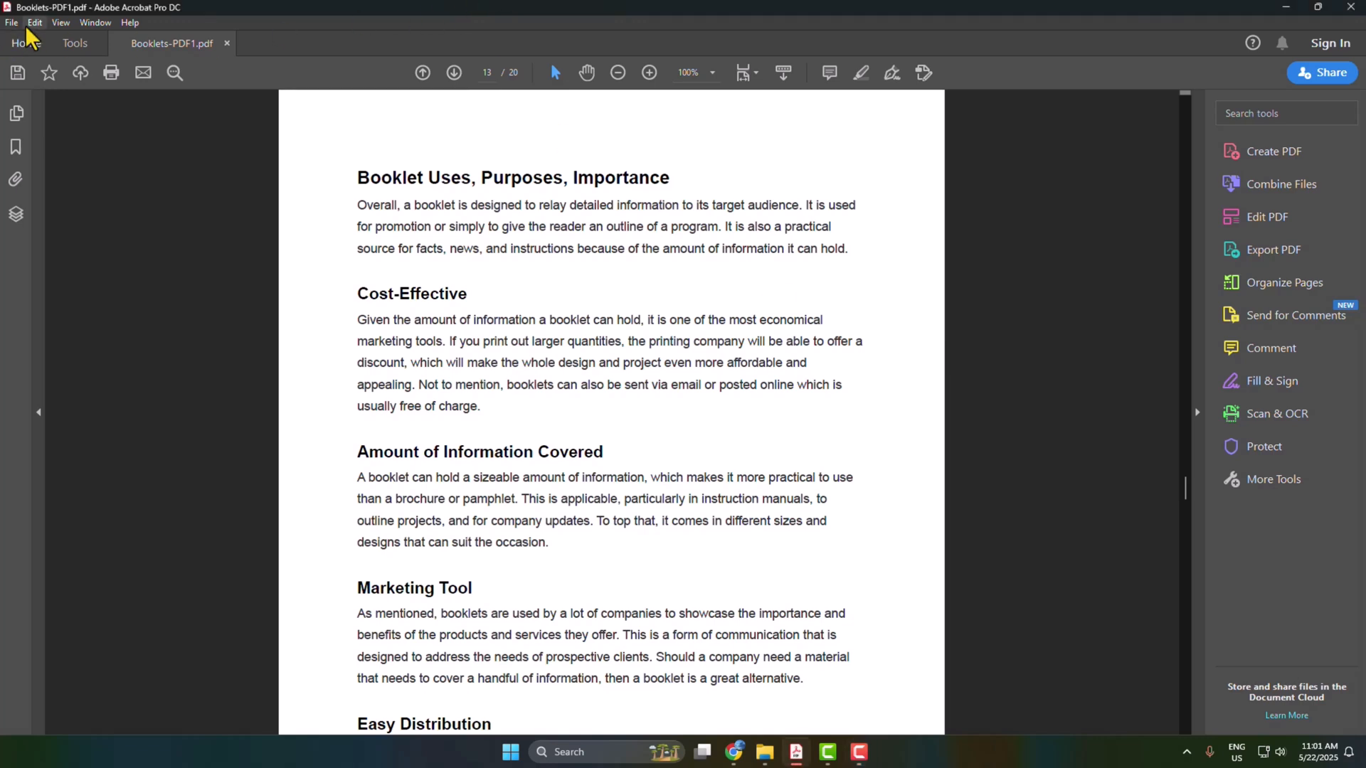
Step: Open Acrobat's Preferences from the Edit menu and scroll the categories down to Updater
click(34, 22)
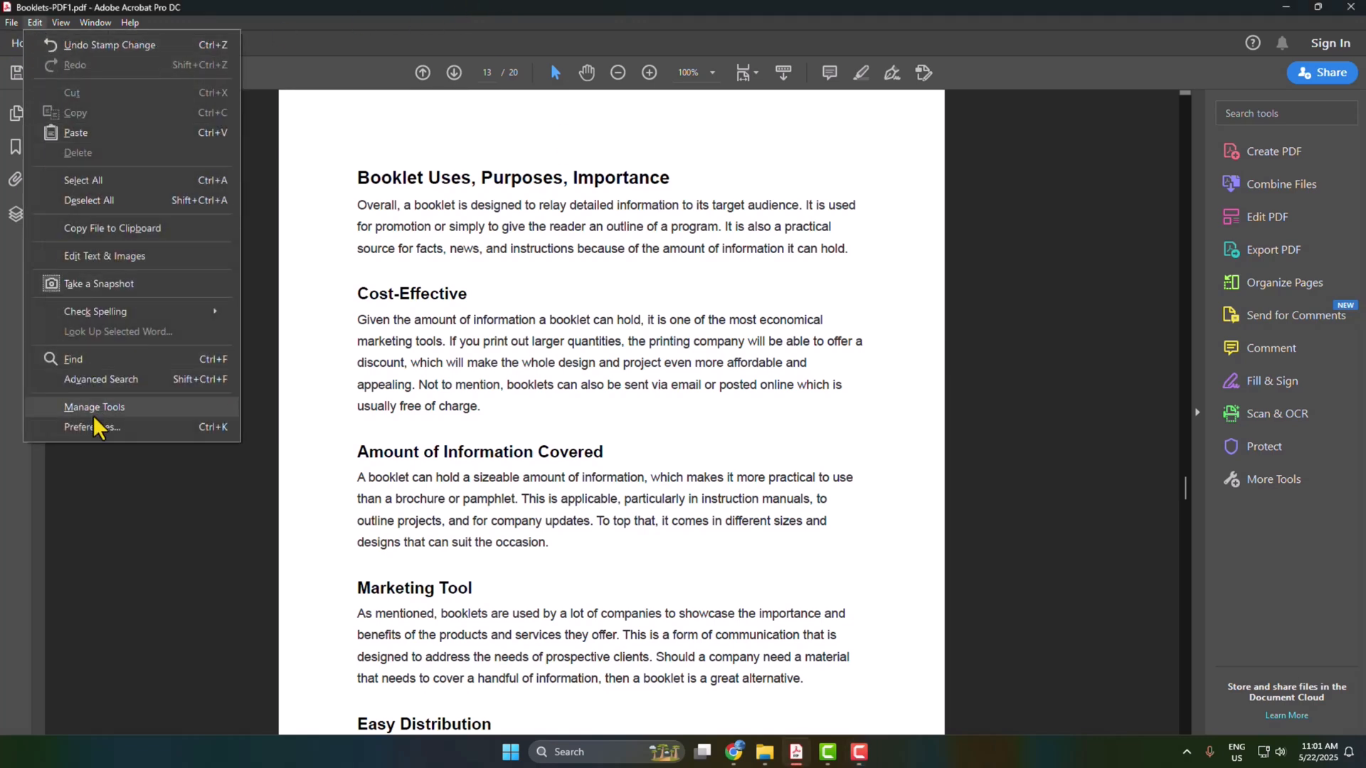
click(91, 427)
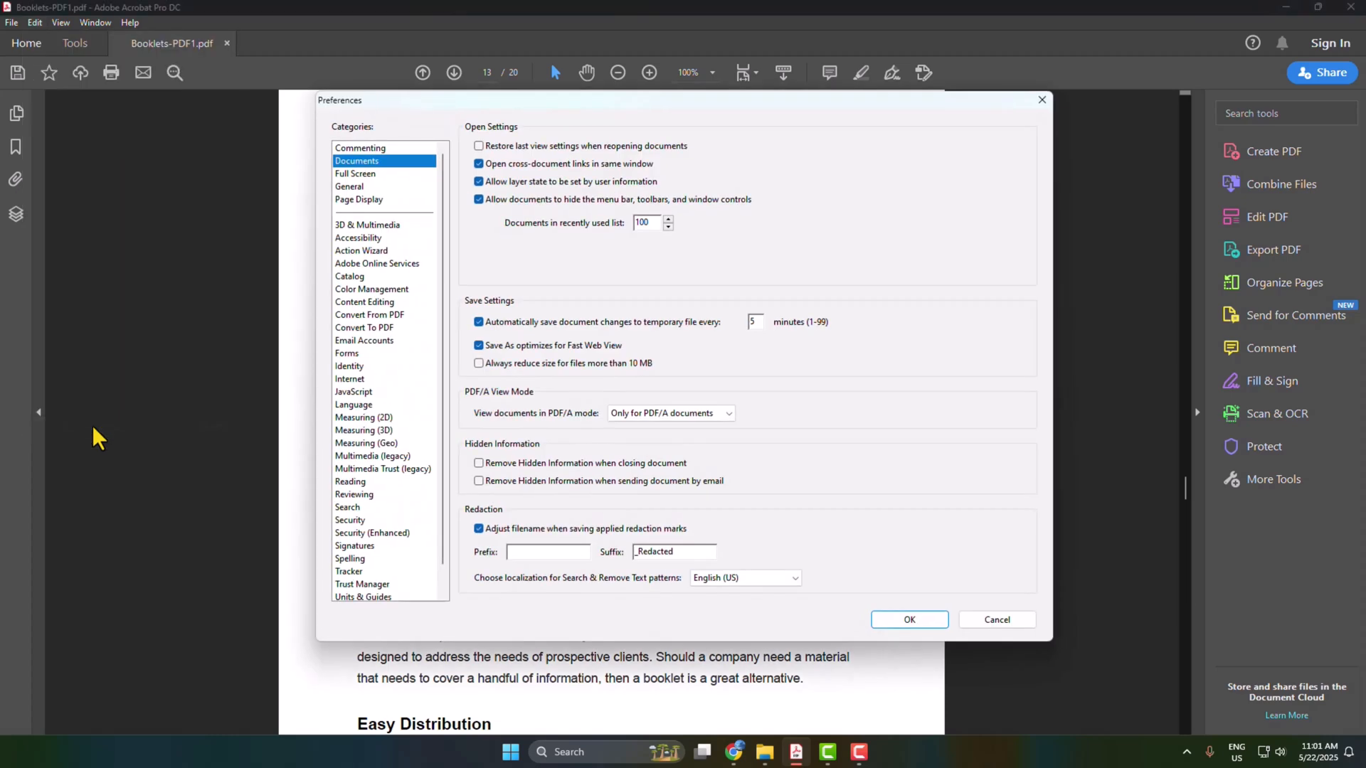
mouse_move(446, 187)
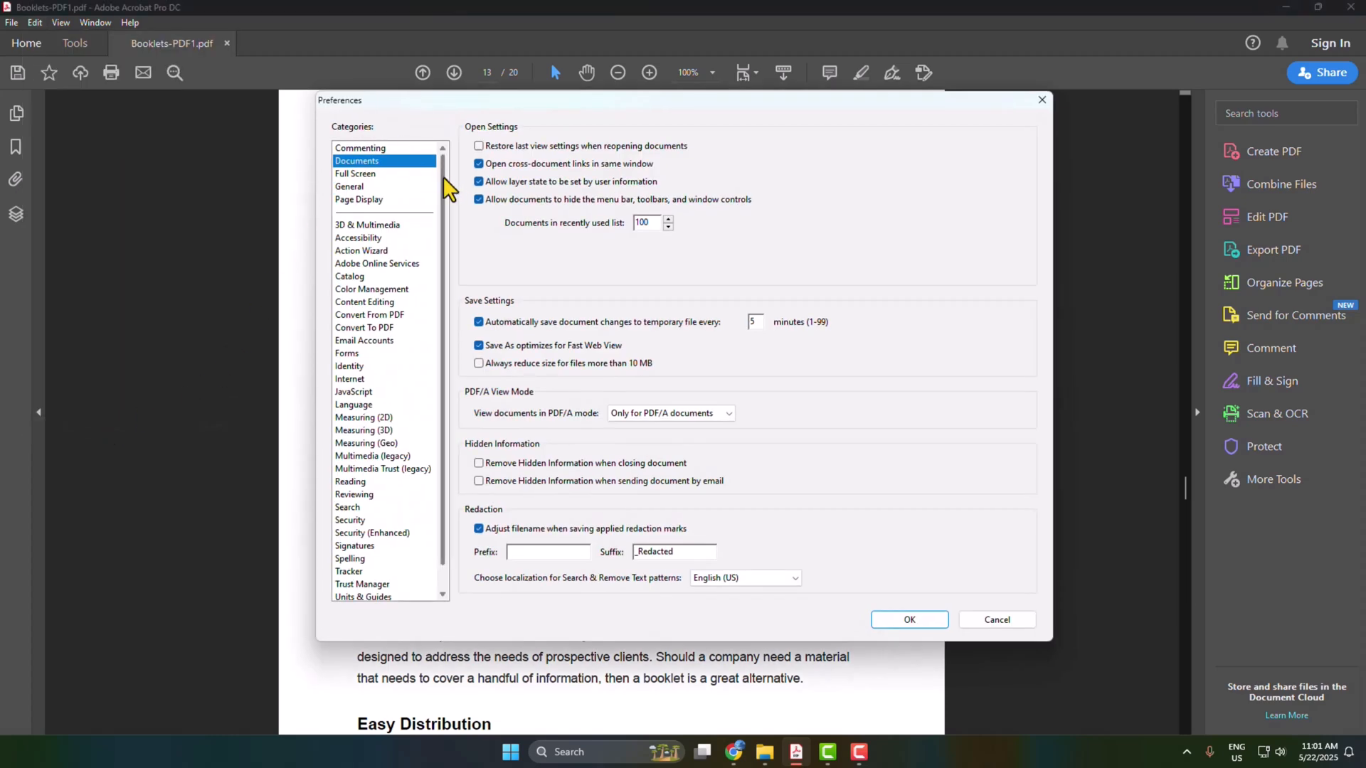
scroll(down, 3)
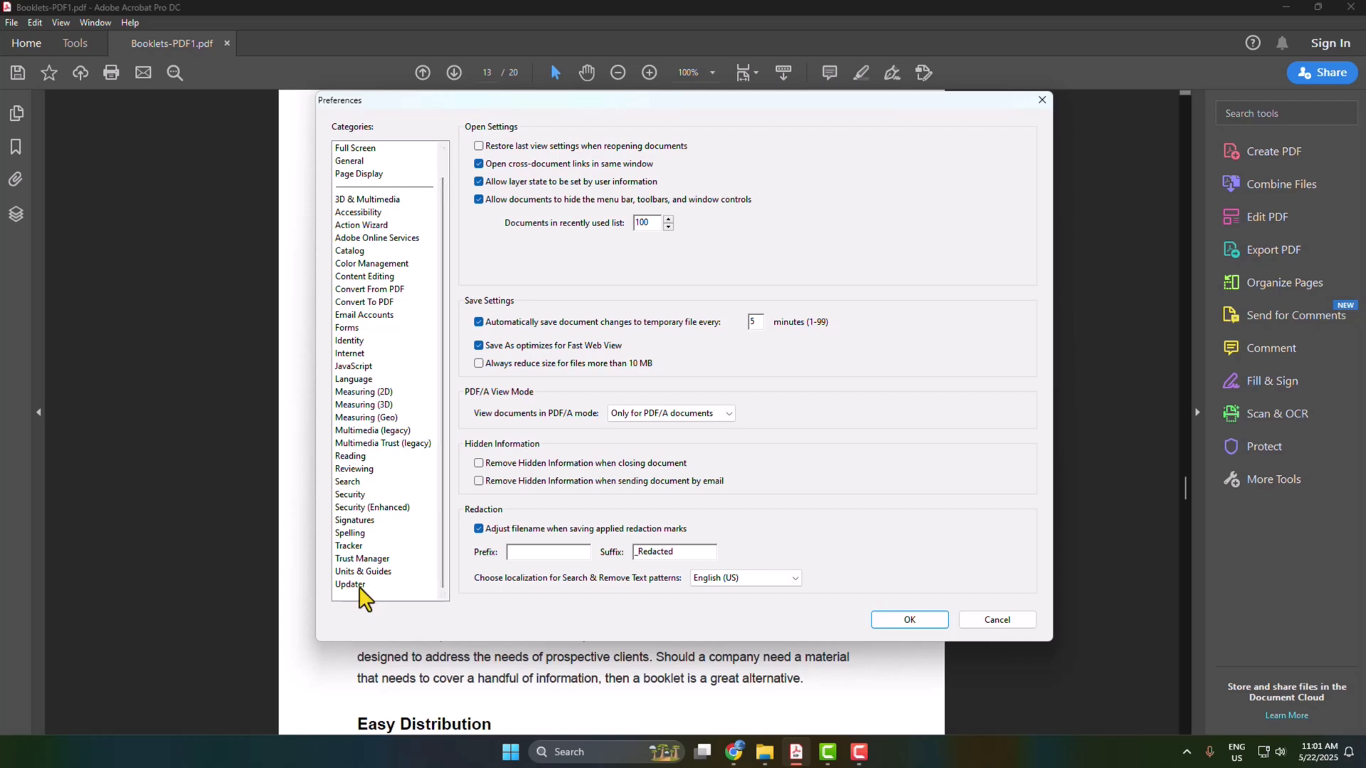
Step: Uncheck 'Automatically install updates' in the Updater category, confirm with OK, and open Windows search
click(350, 584)
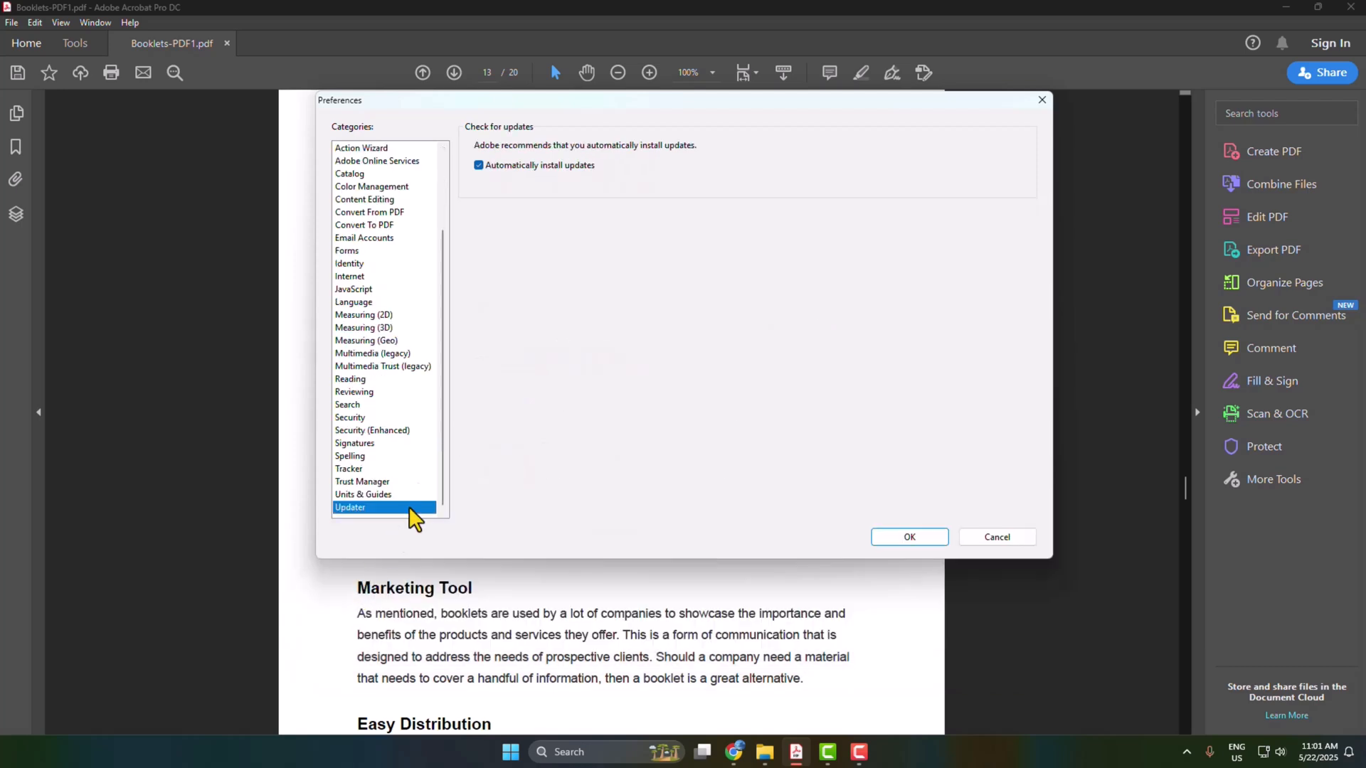
mouse_move(504, 182)
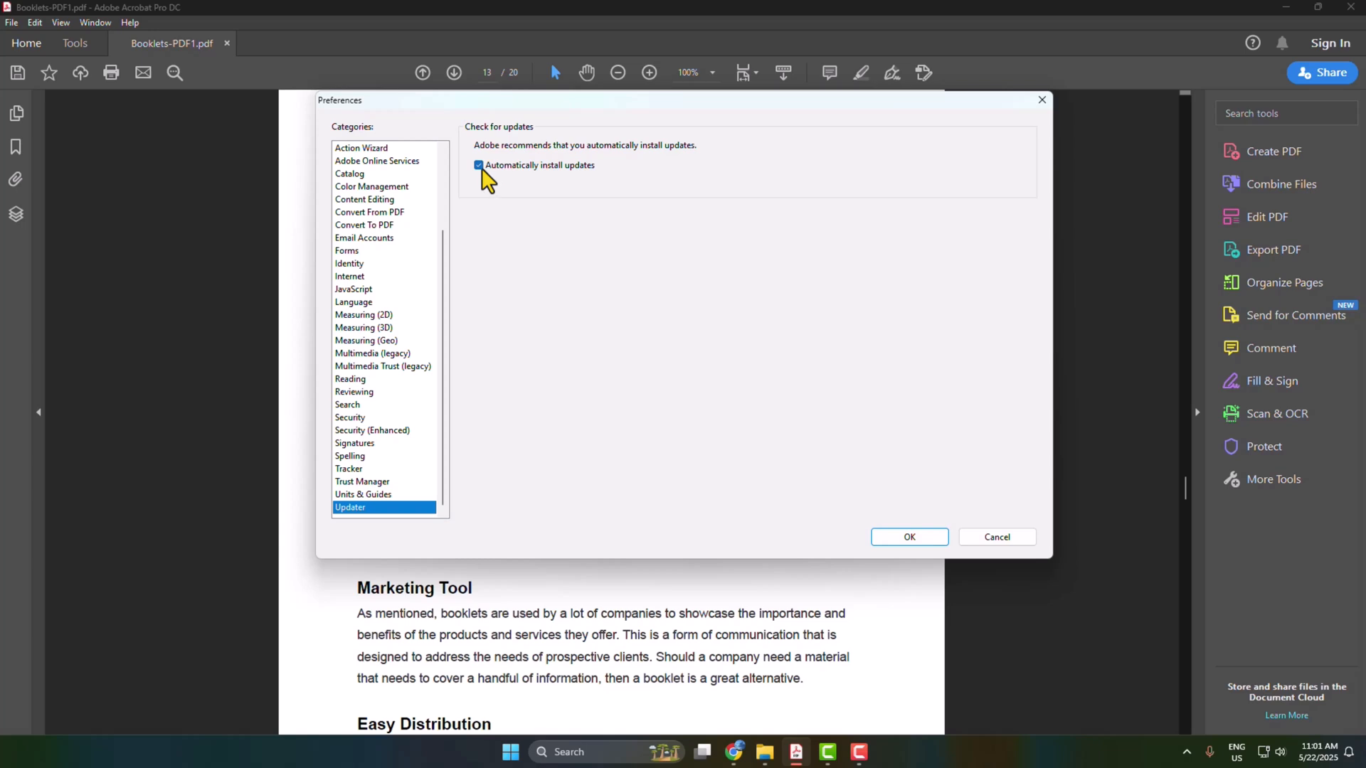
click(477, 166)
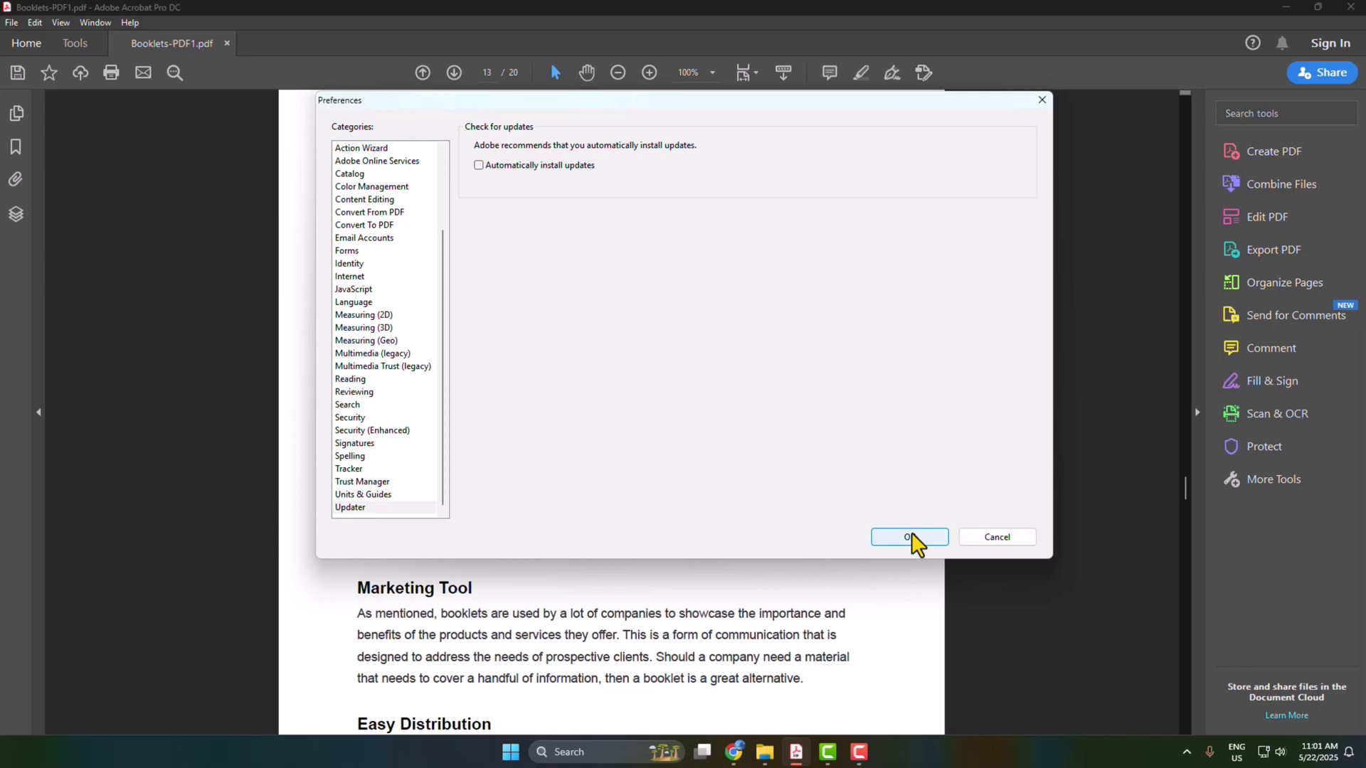
click(908, 536)
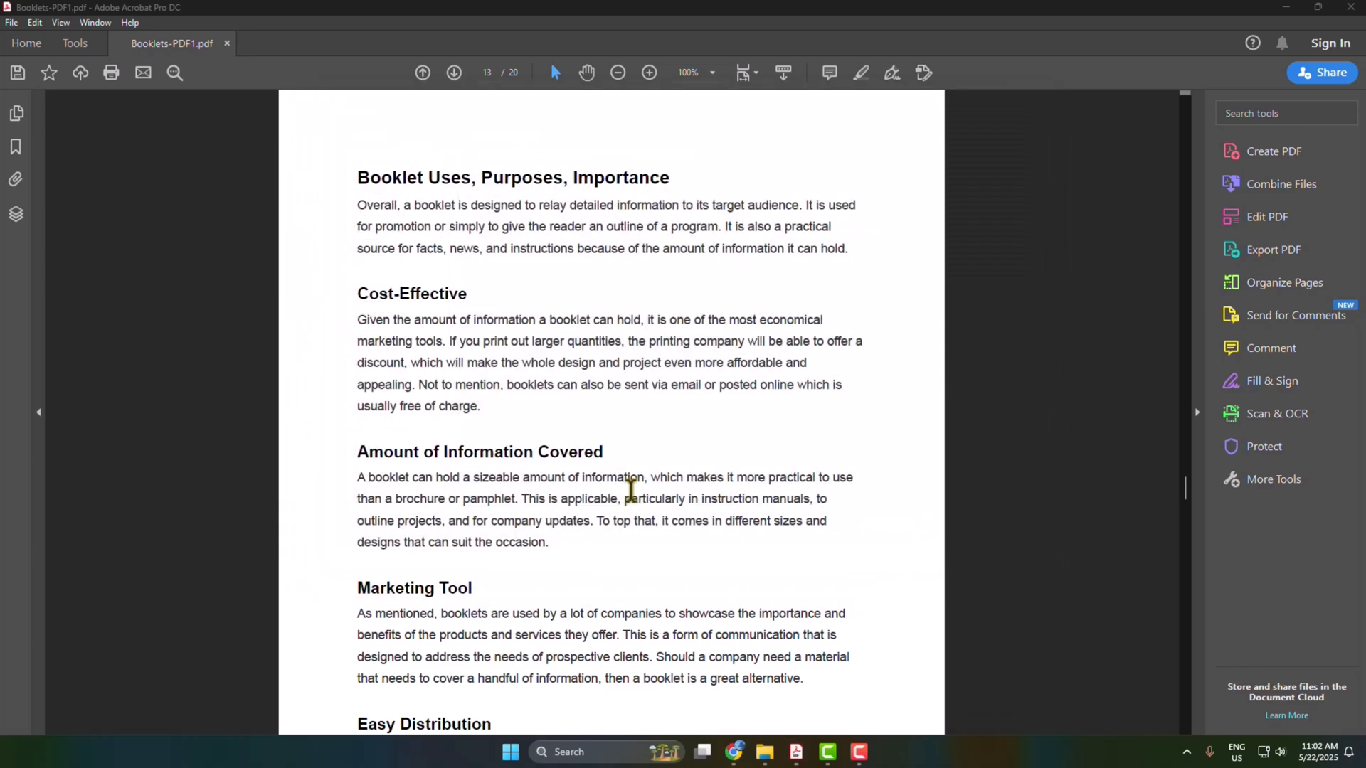
click(511, 752)
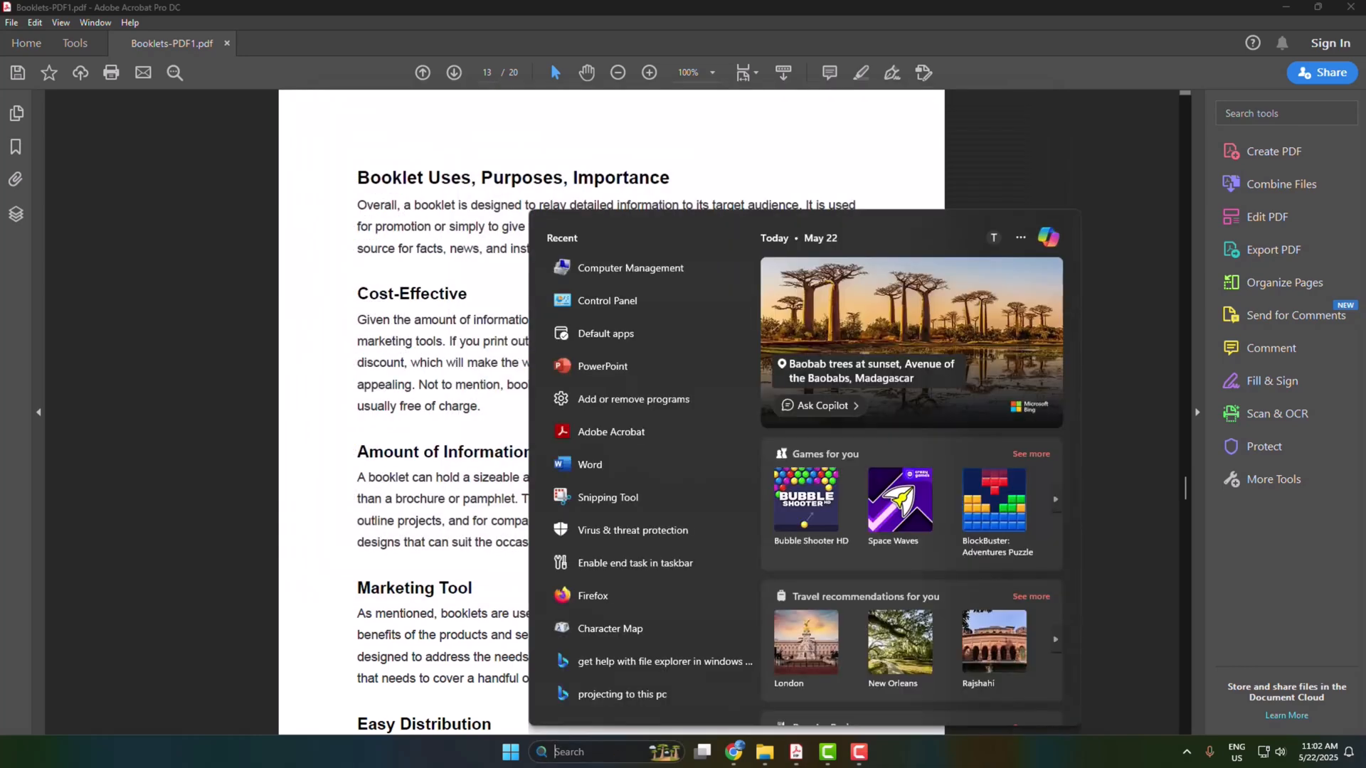
Step: Search Start for 'computer Manage' and launch Computer Management
text(computer Manage)
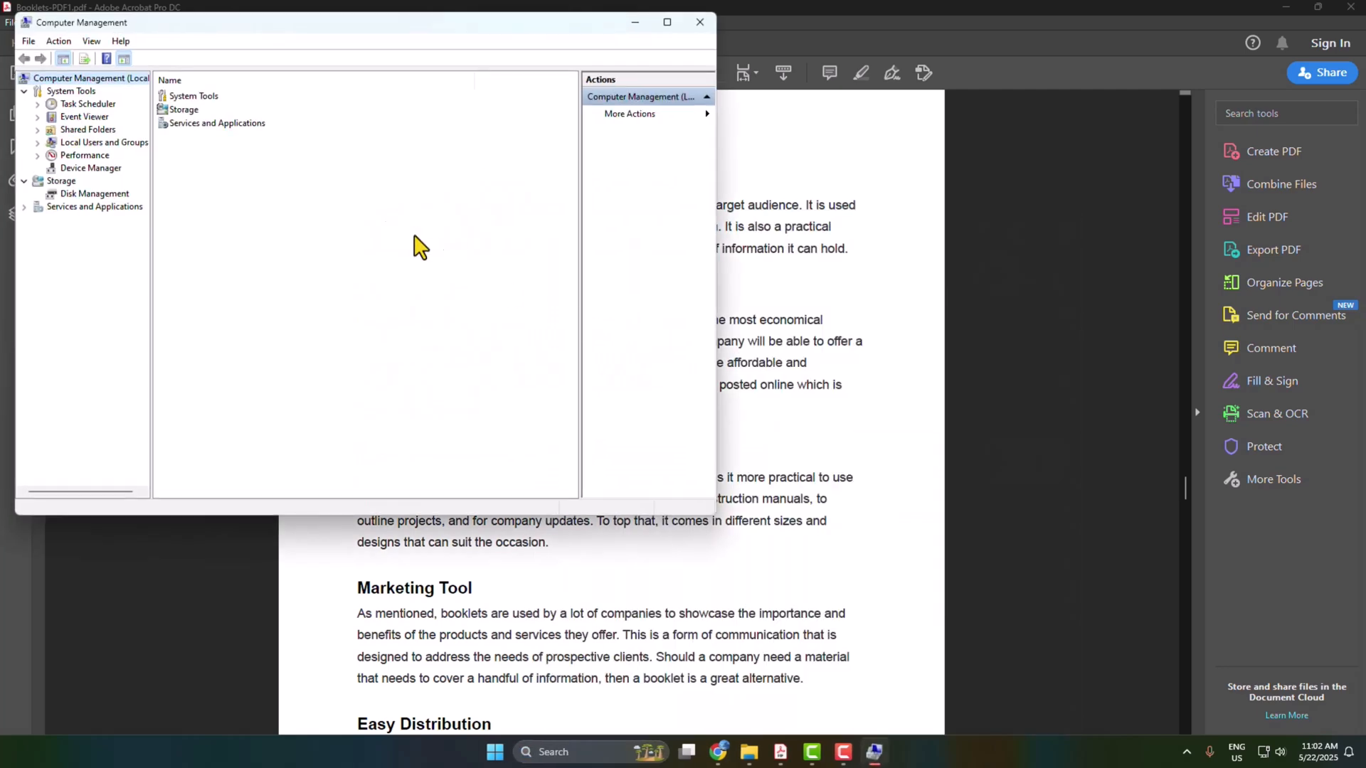
mouse_move(42, 112)
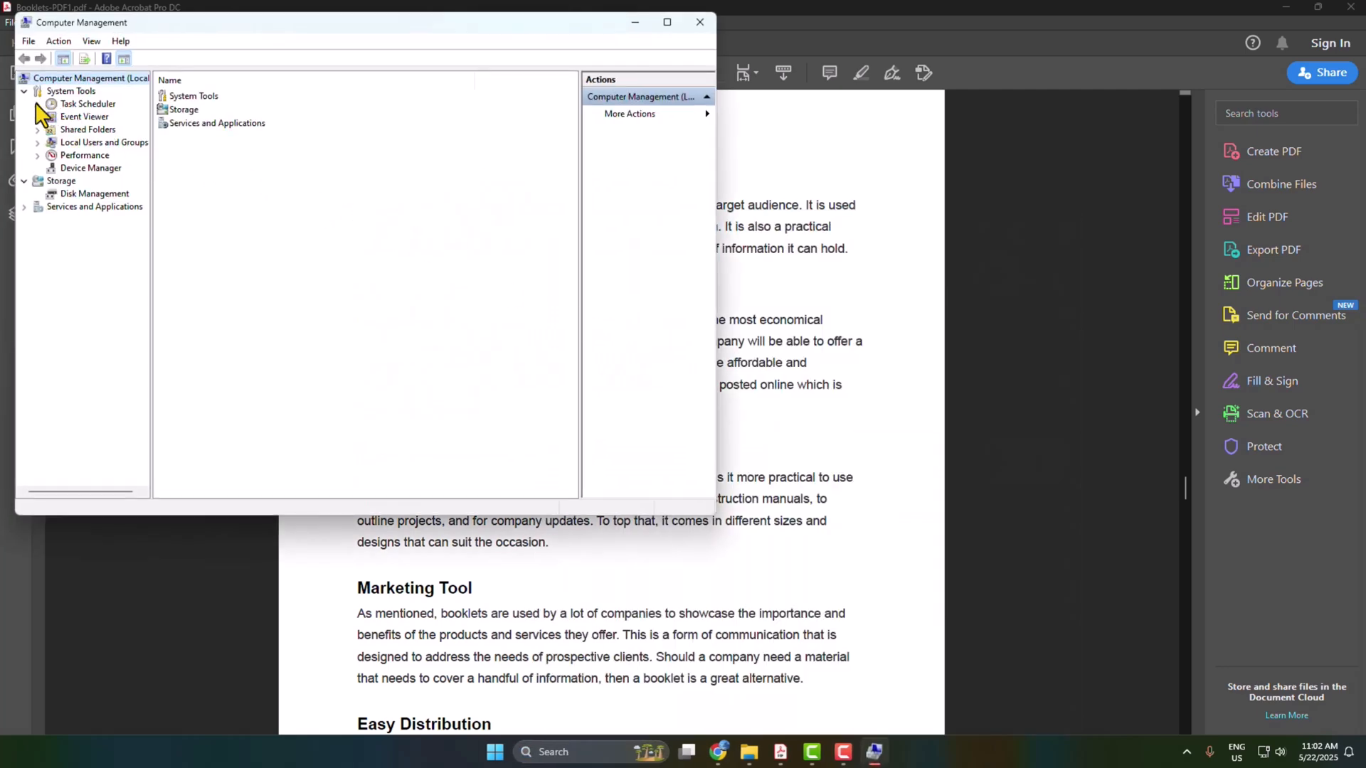
Step: Show the Task Scheduler Library and widen the Name column to read Adobe Acrobat Update Task
click(39, 104)
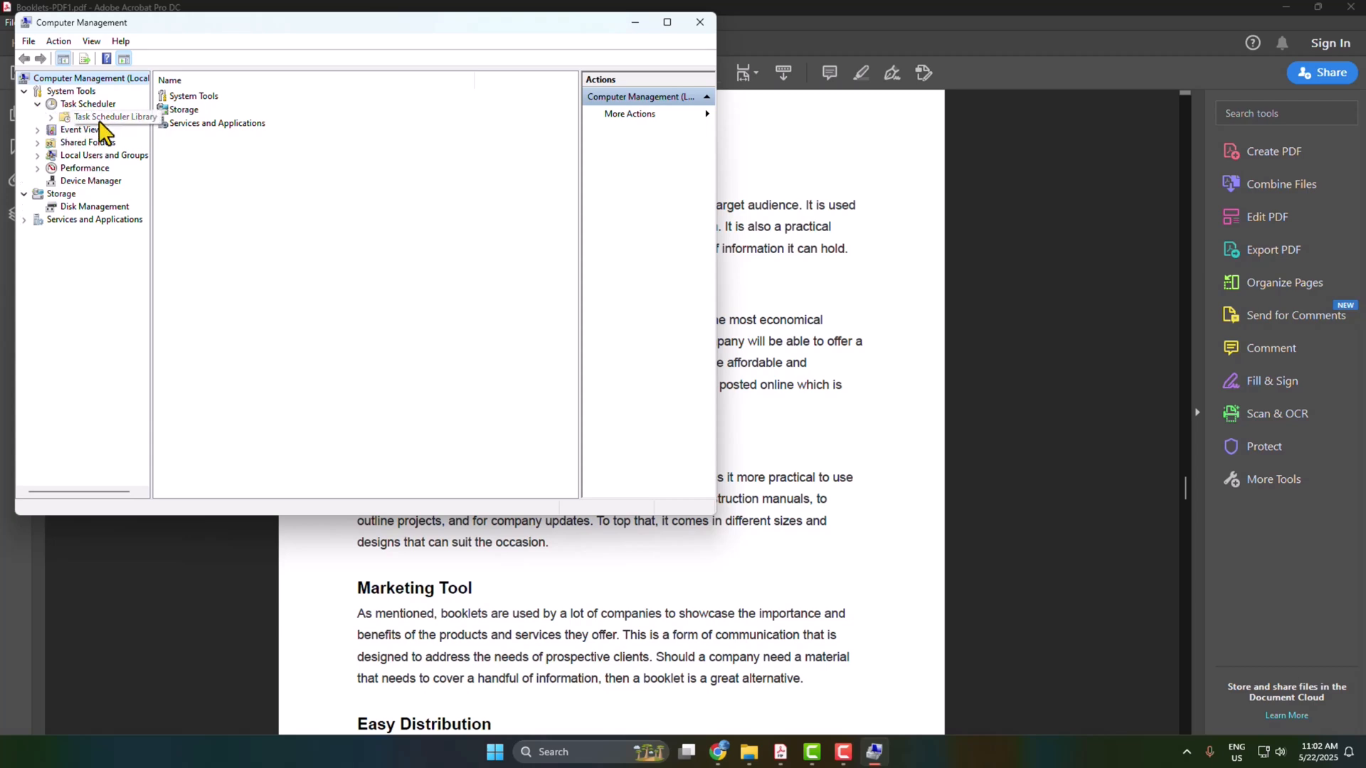
click(115, 117)
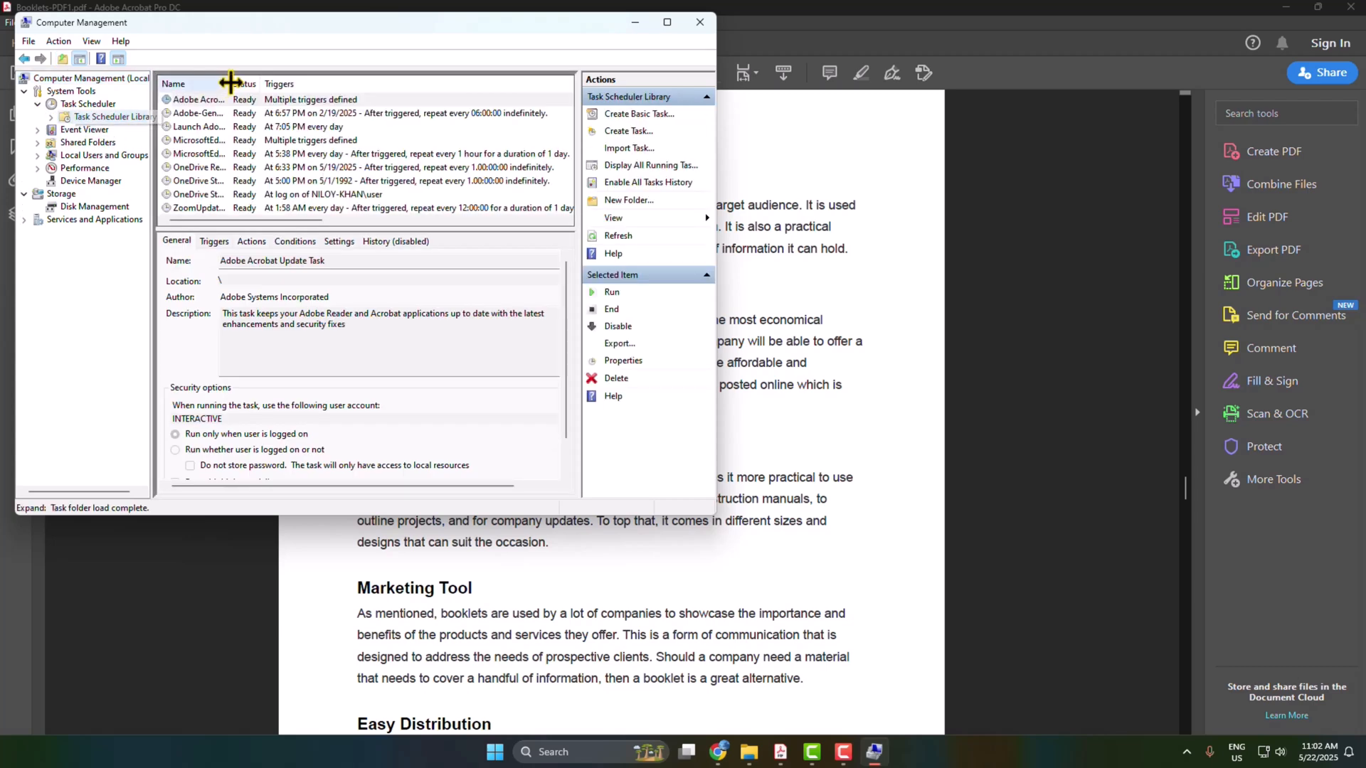
drag(234, 84, 300, 84)
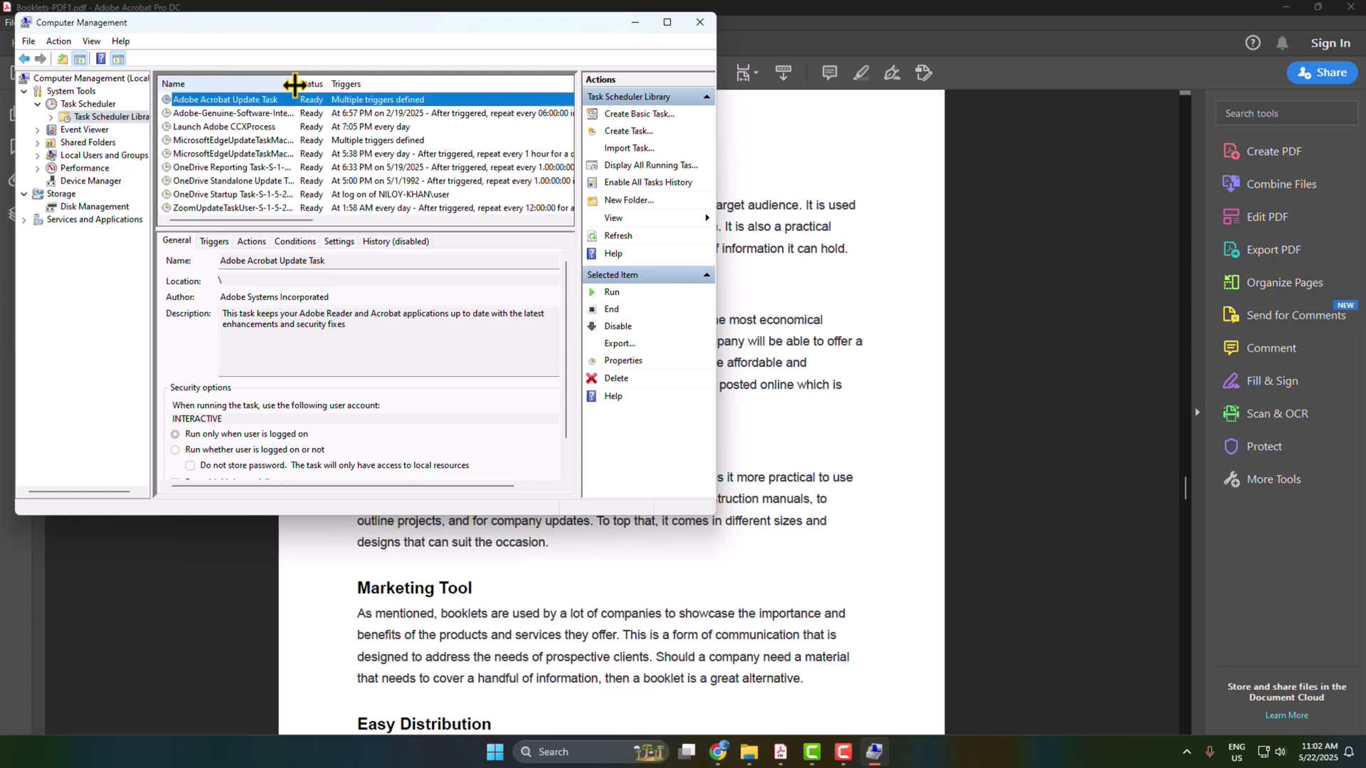
mouse_move(241, 116)
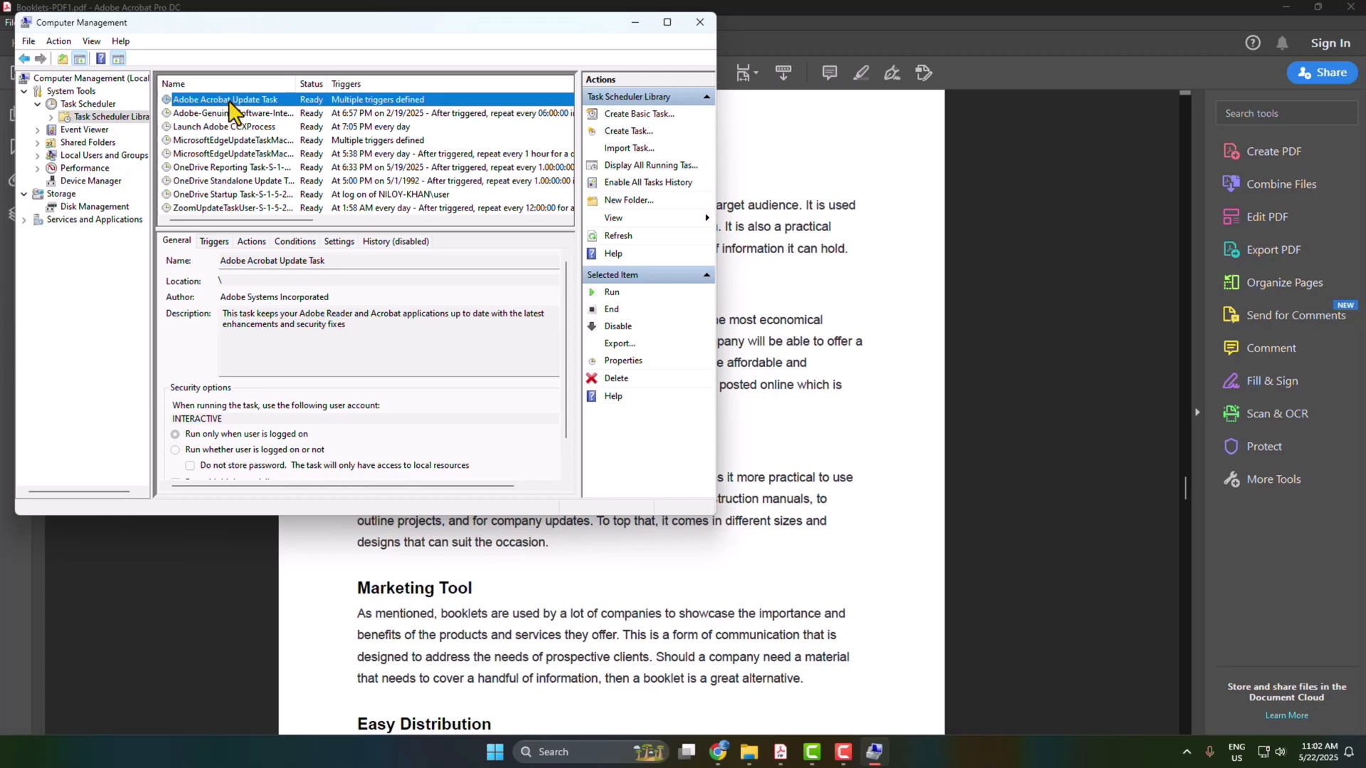
Step: Set the Adobe Acrobat Update Task to Disabled from its right-click menu
right_click(226, 100)
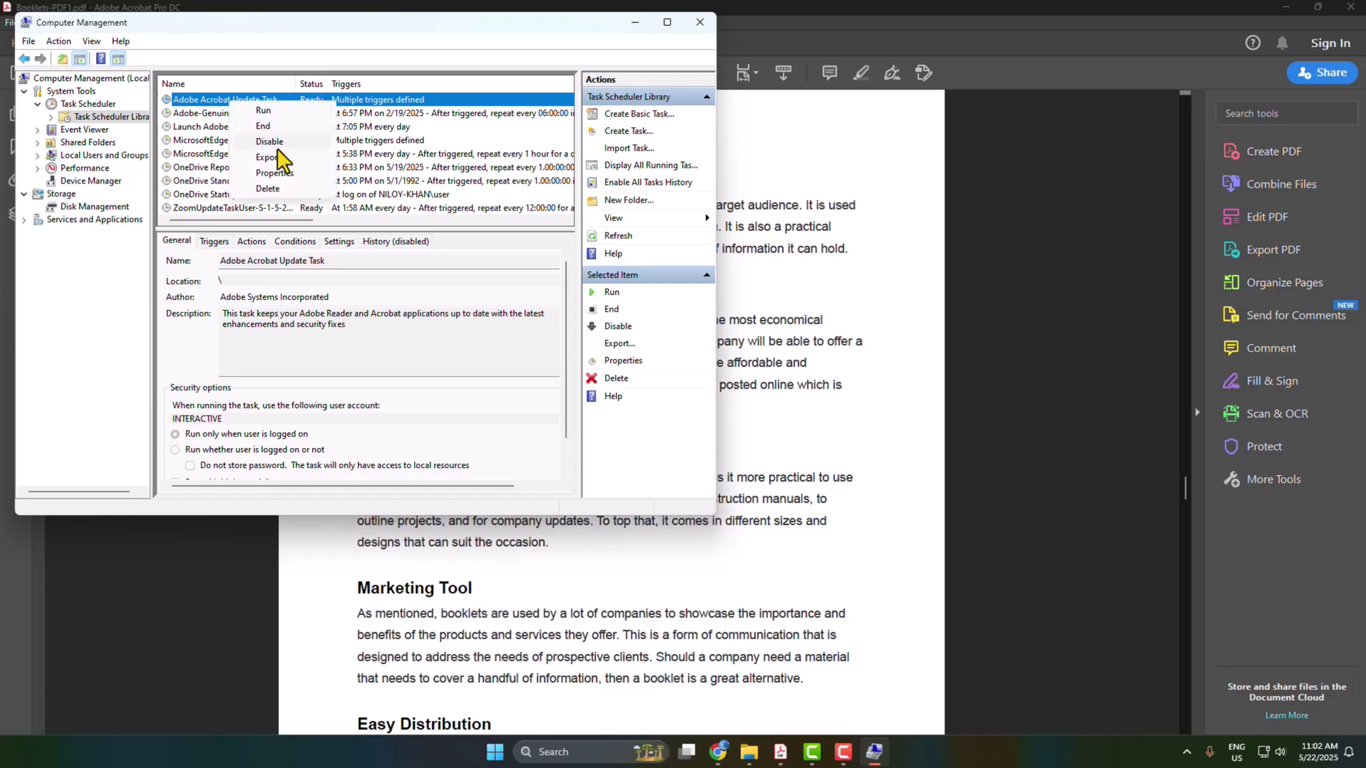
click(269, 141)
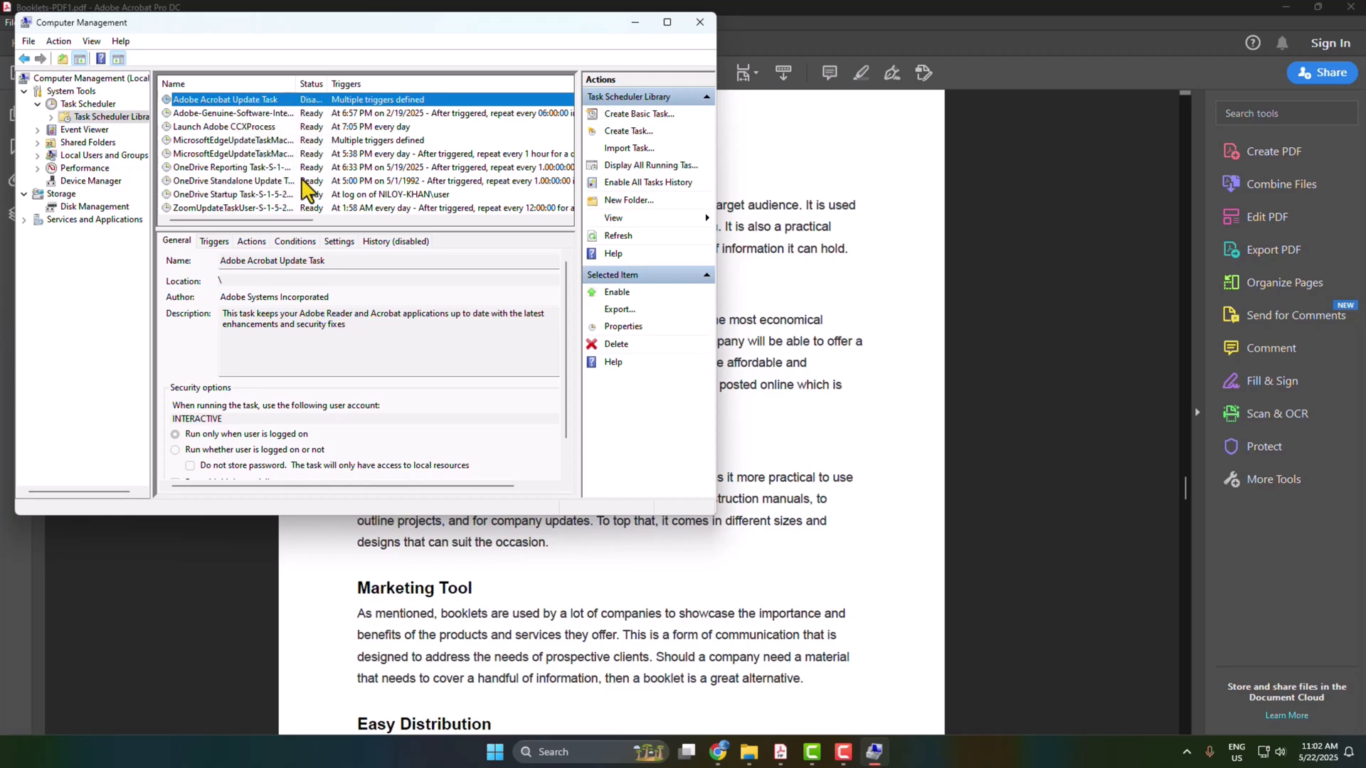